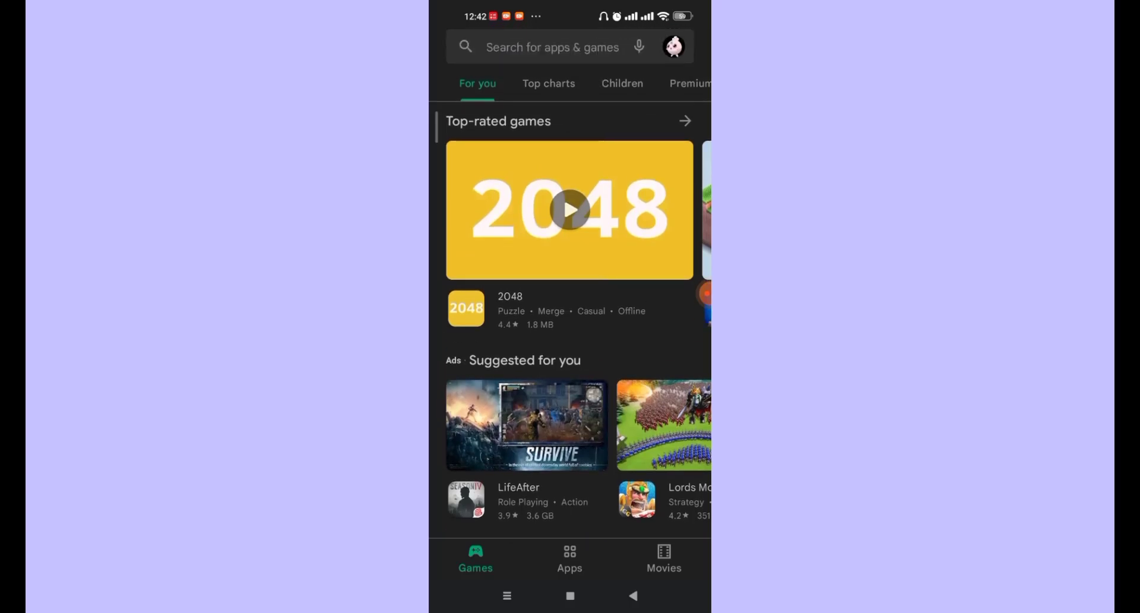
- Search the Play Store for 'bilibili', then return to the phone's home screen
click(569, 210)
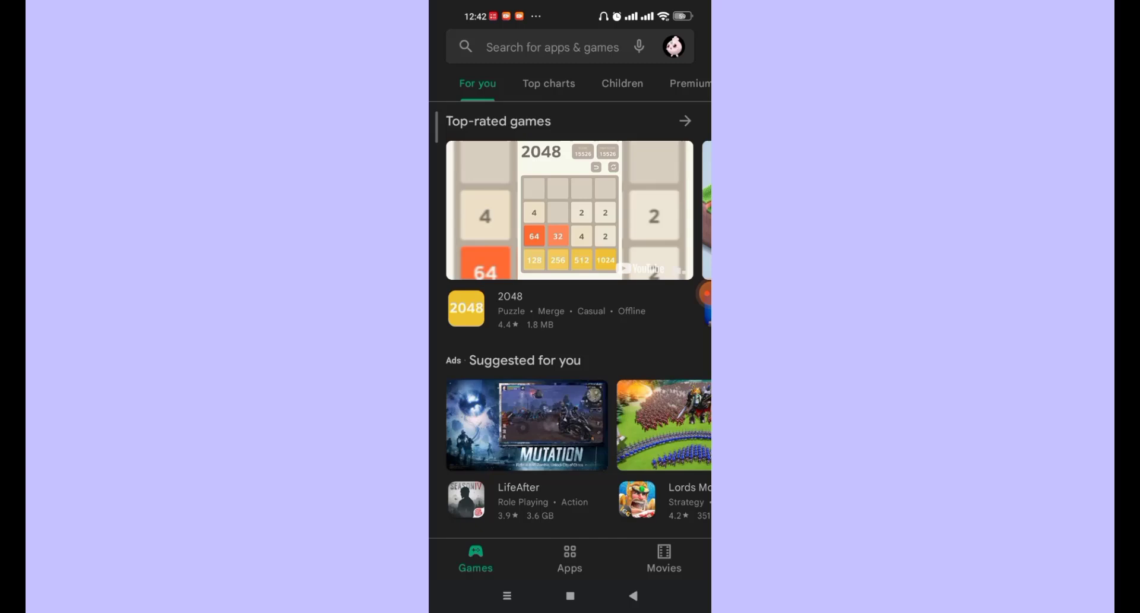
text(bilibili)
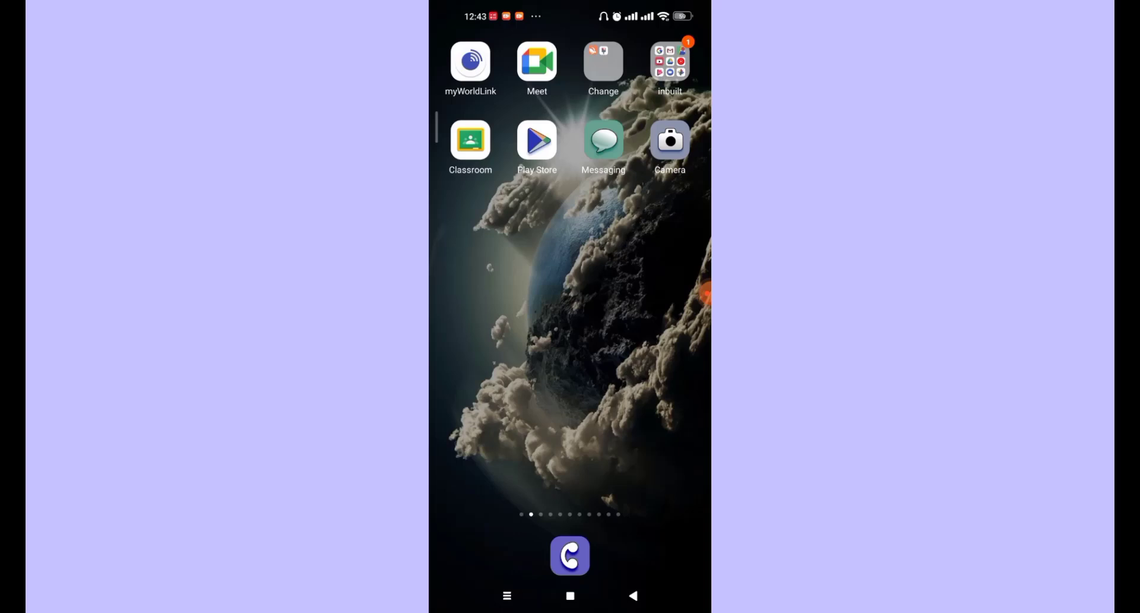
- Scroll down the Settings list and enter the Apps section
scroll(down, 3)
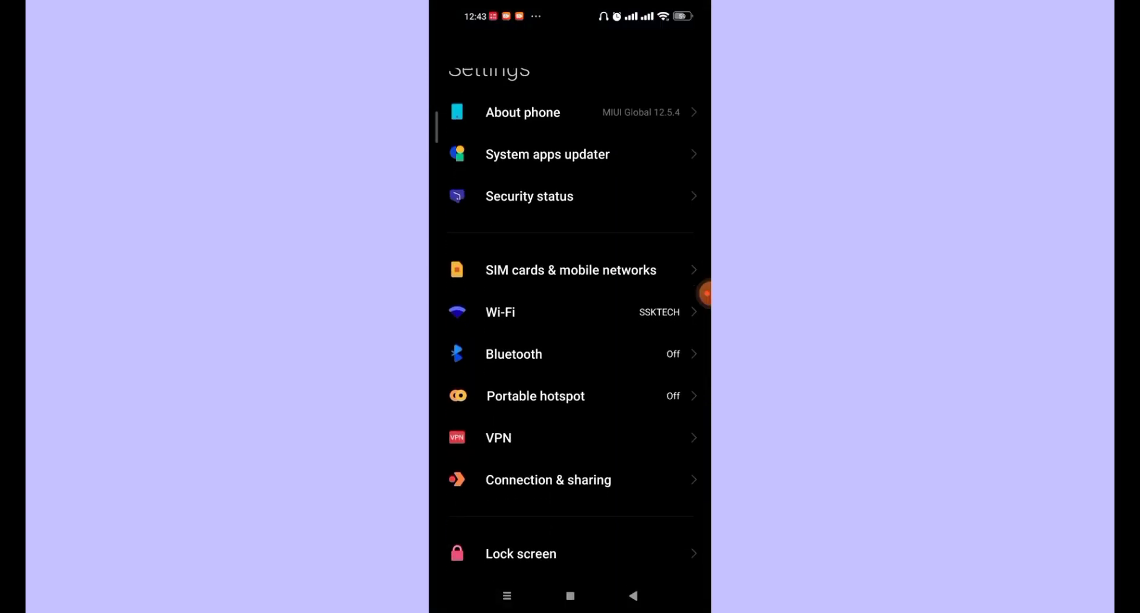
scroll(down, 3)
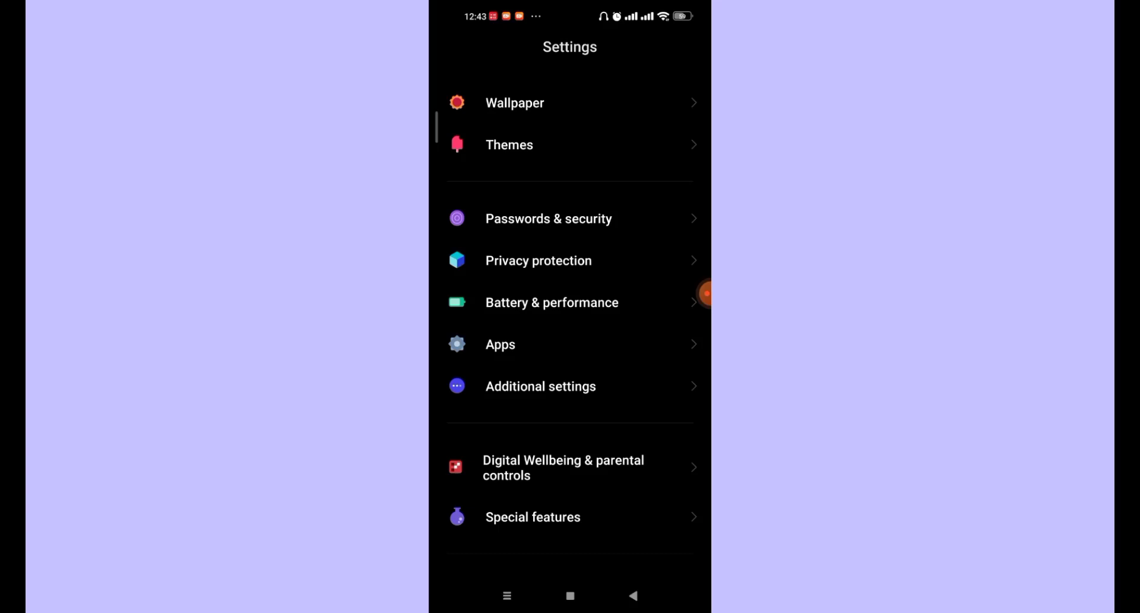
click(500, 345)
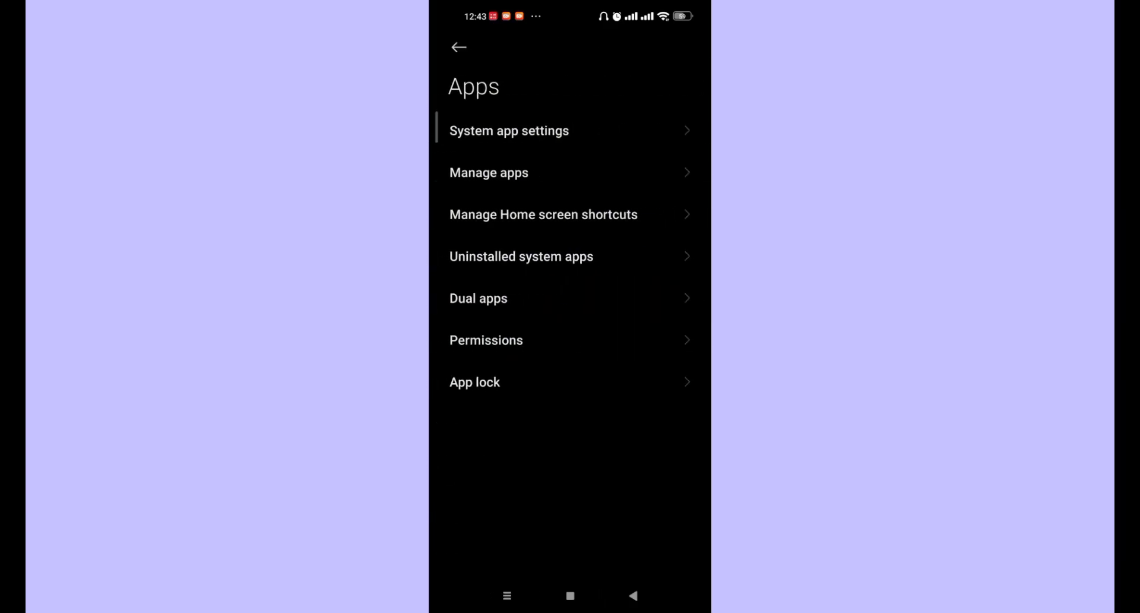
- Go through Manage apps to the Bilibili Comics app info page
click(489, 172)
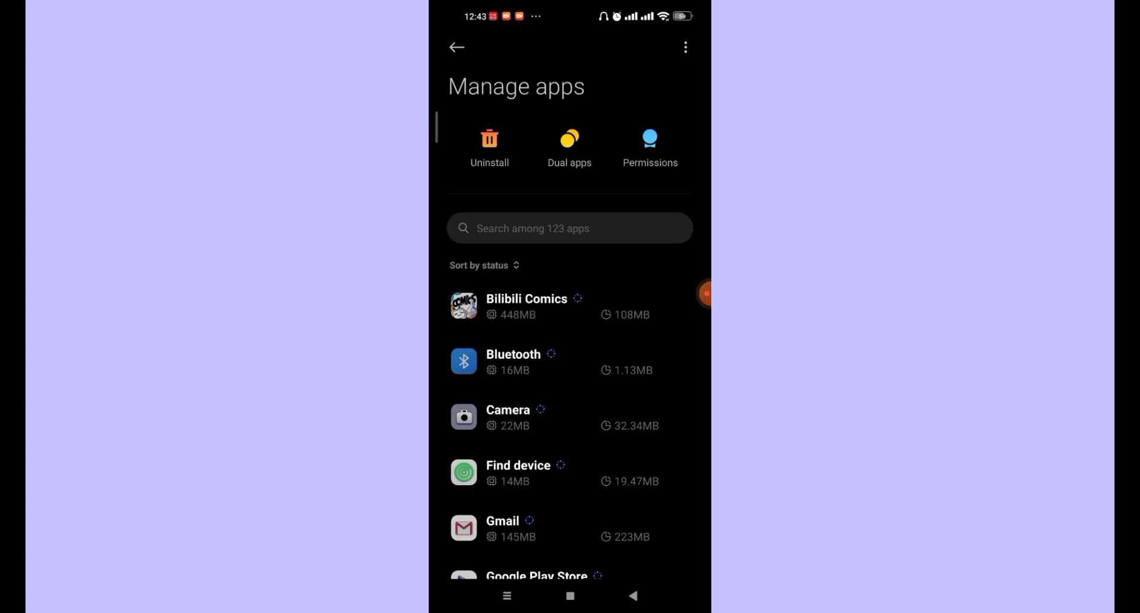
click(526, 305)
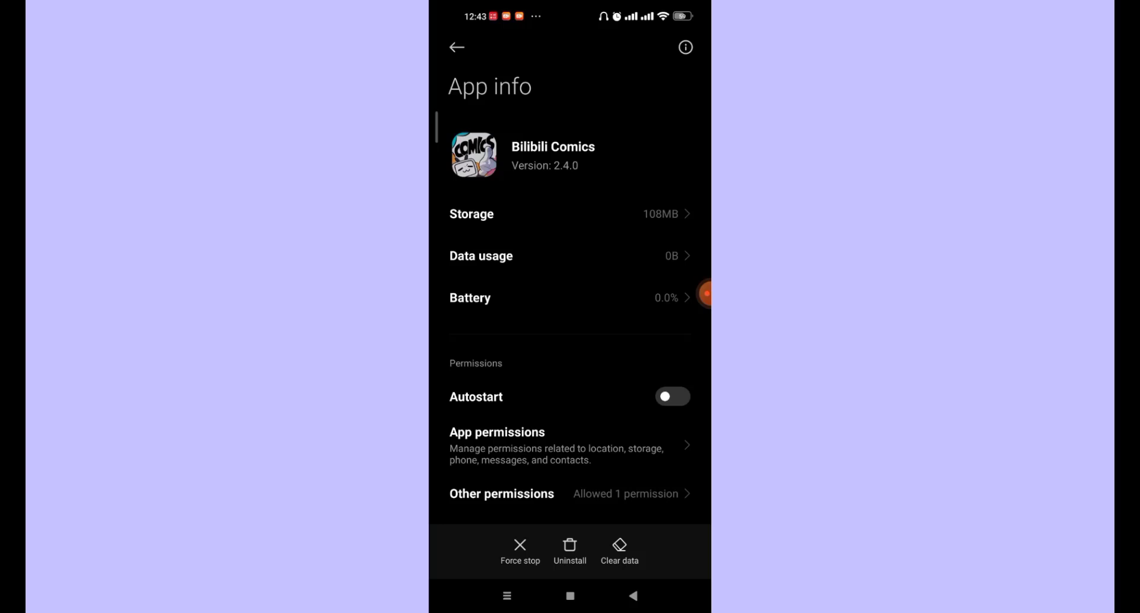
- Clear only the cache via Clear data > Clear cache > OK, storage dropping 108MB to 106MB
click(620, 550)
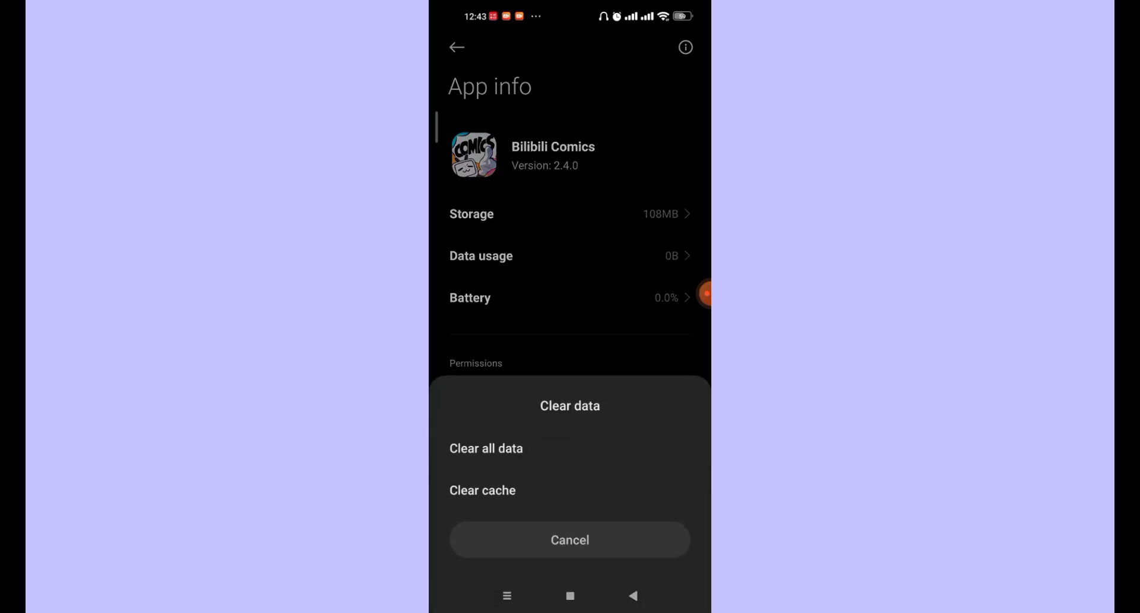
click(482, 491)
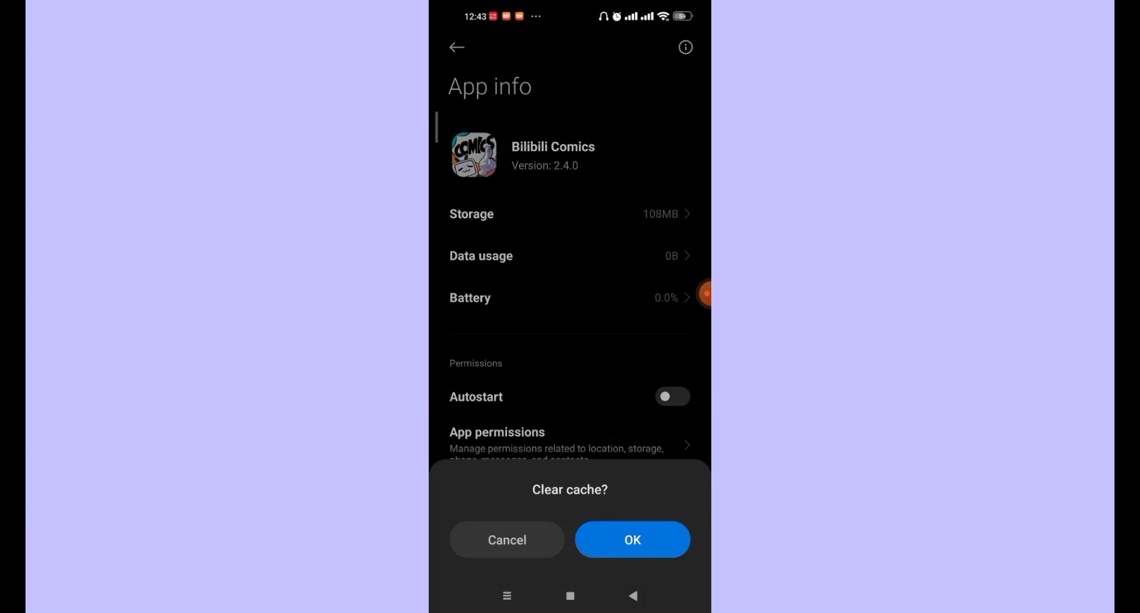
click(632, 539)
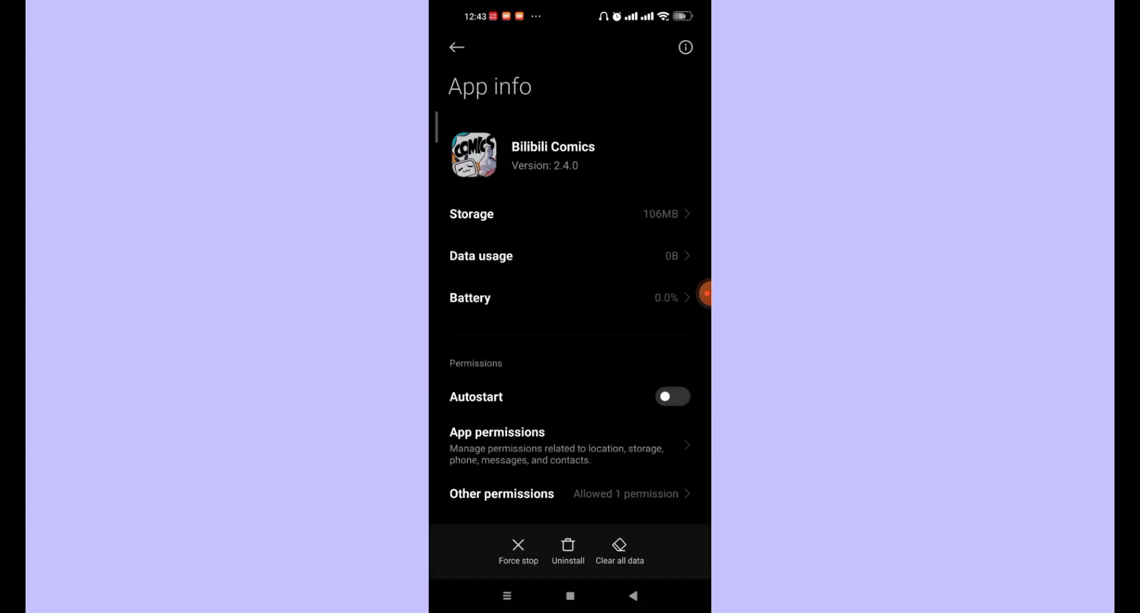